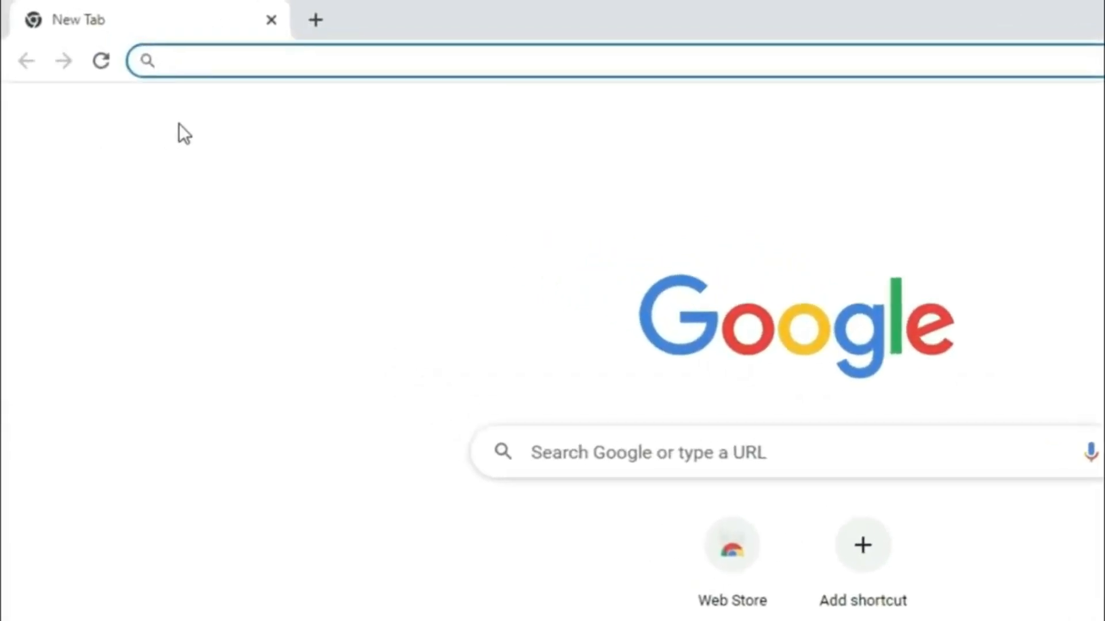
Search Google for 'bluetooth driver for windows 10' and go to Intel's wireless Bluetooth driver page.
type("bluetooth driver for windo")
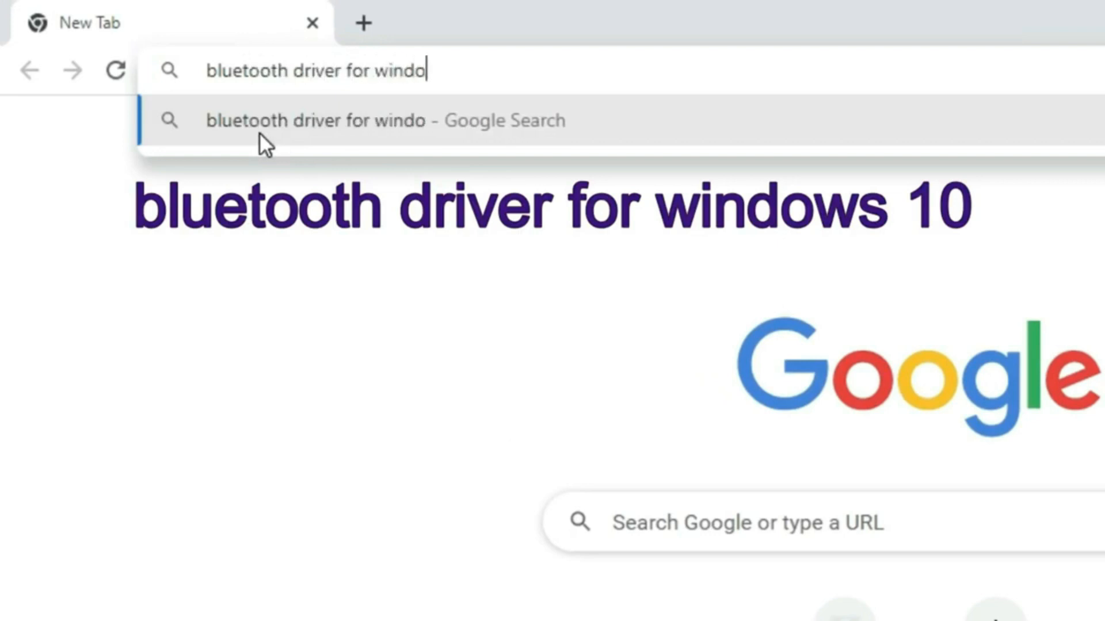
type("ws 10")
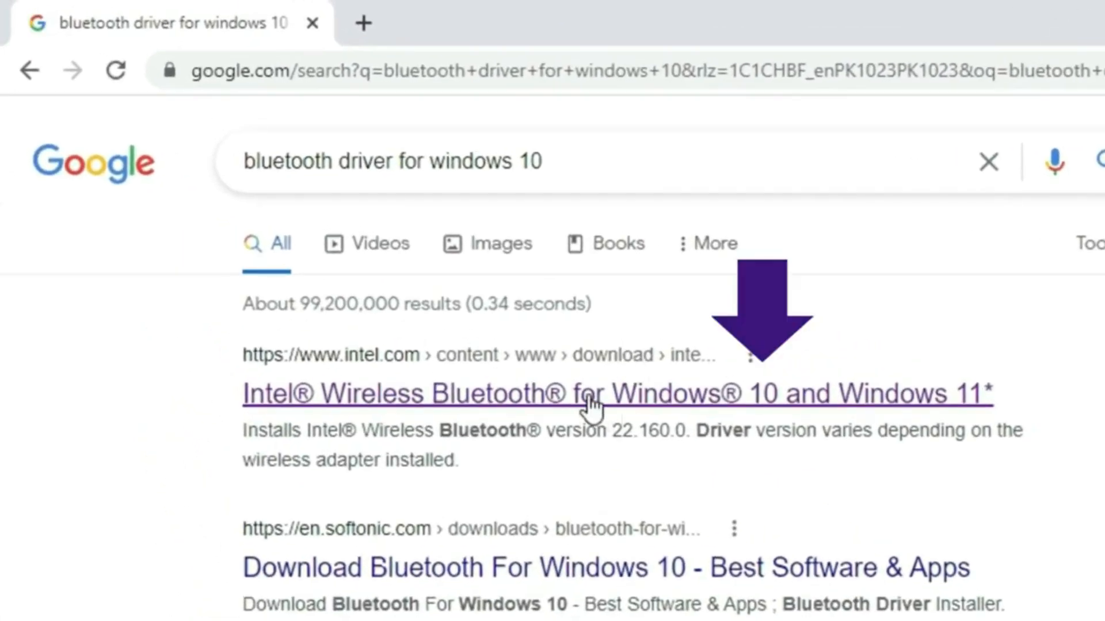
left_click(616, 394)
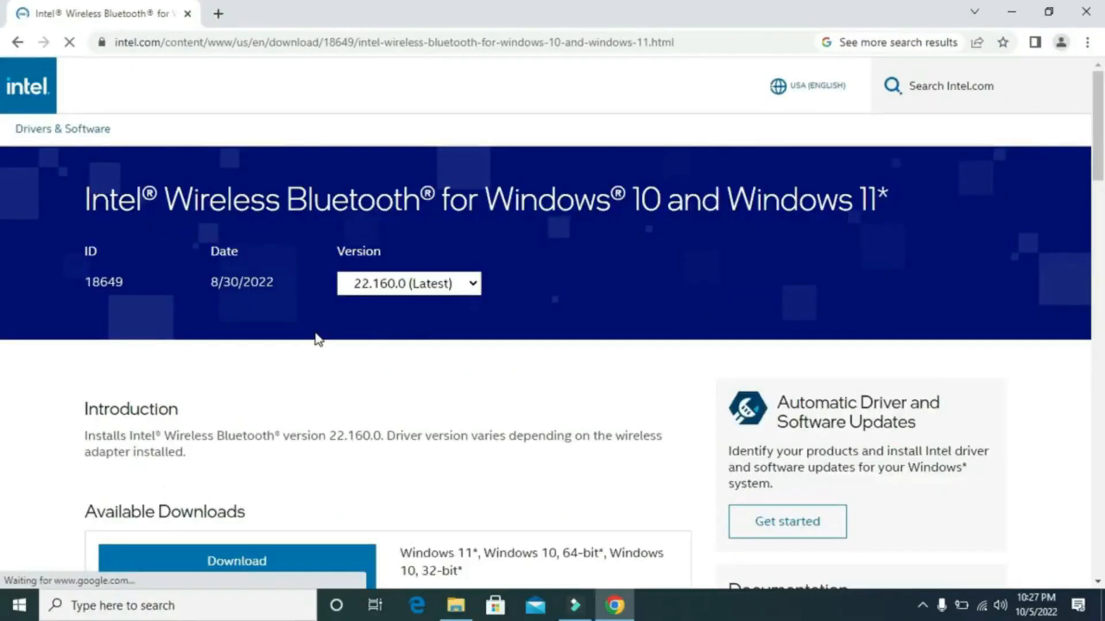
mouse_move(1064, 111)
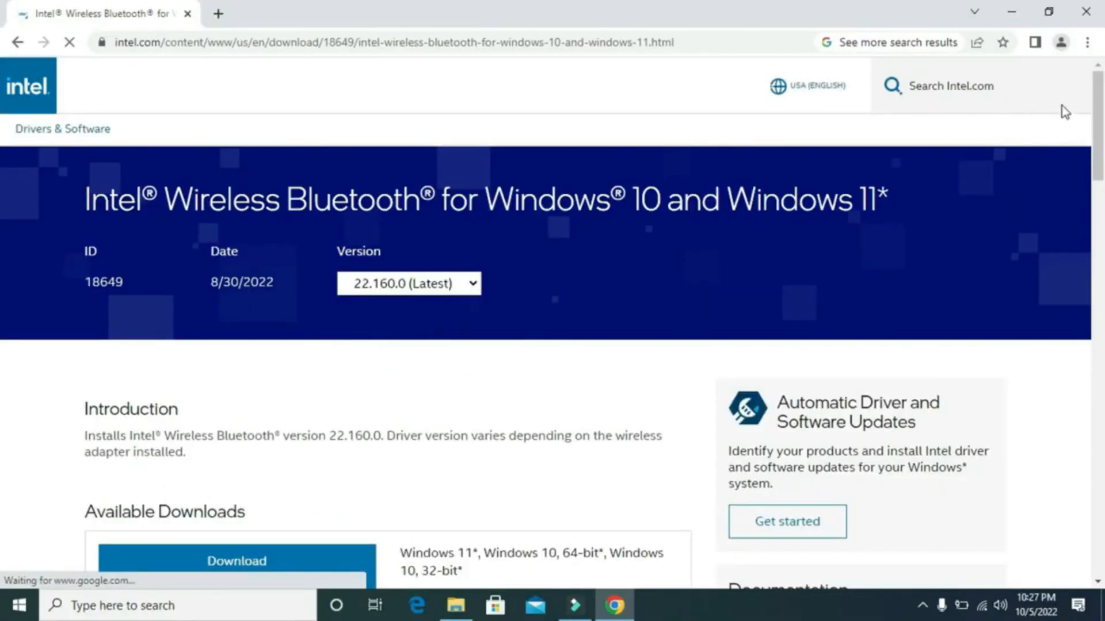
scroll("down", 3)
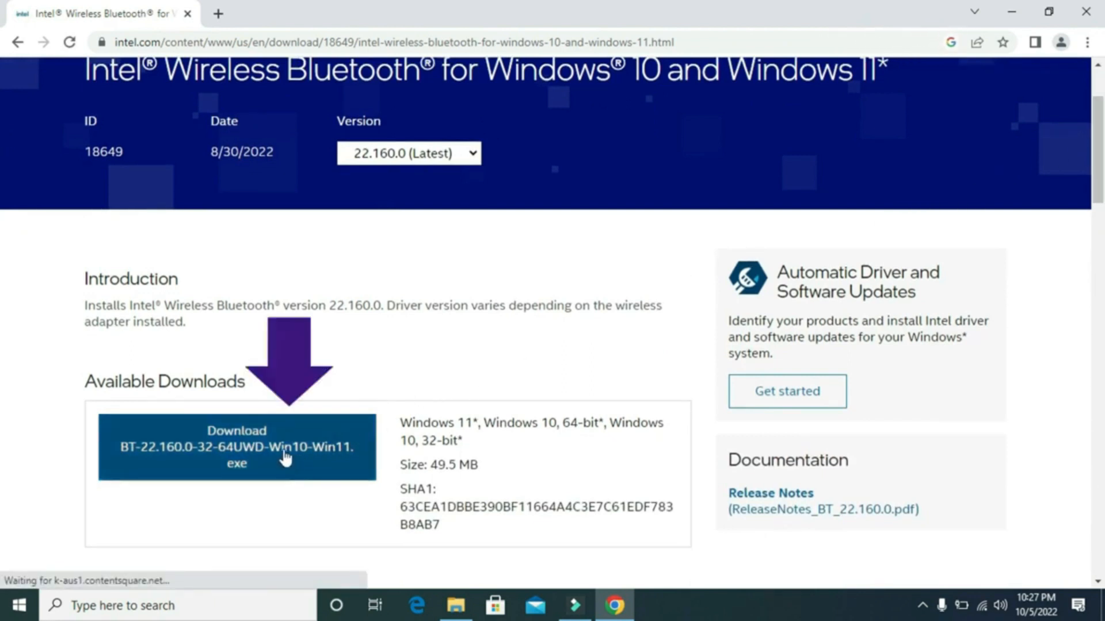
Start the driver installer download and accept the licence agreement so it begins.
left_click(237, 447)
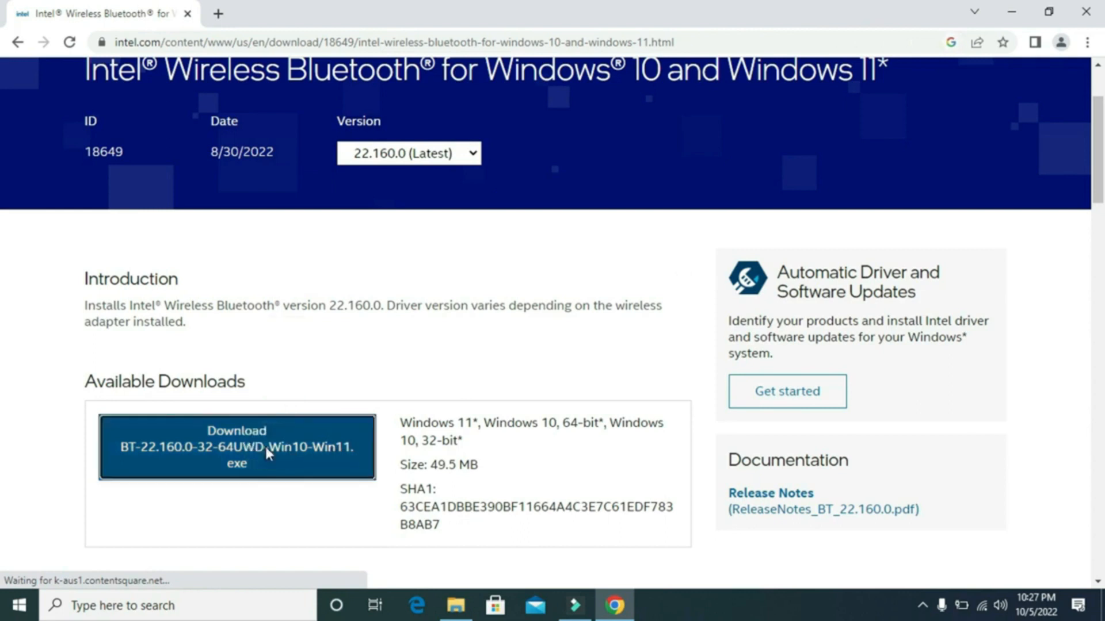
left_click(237, 447)
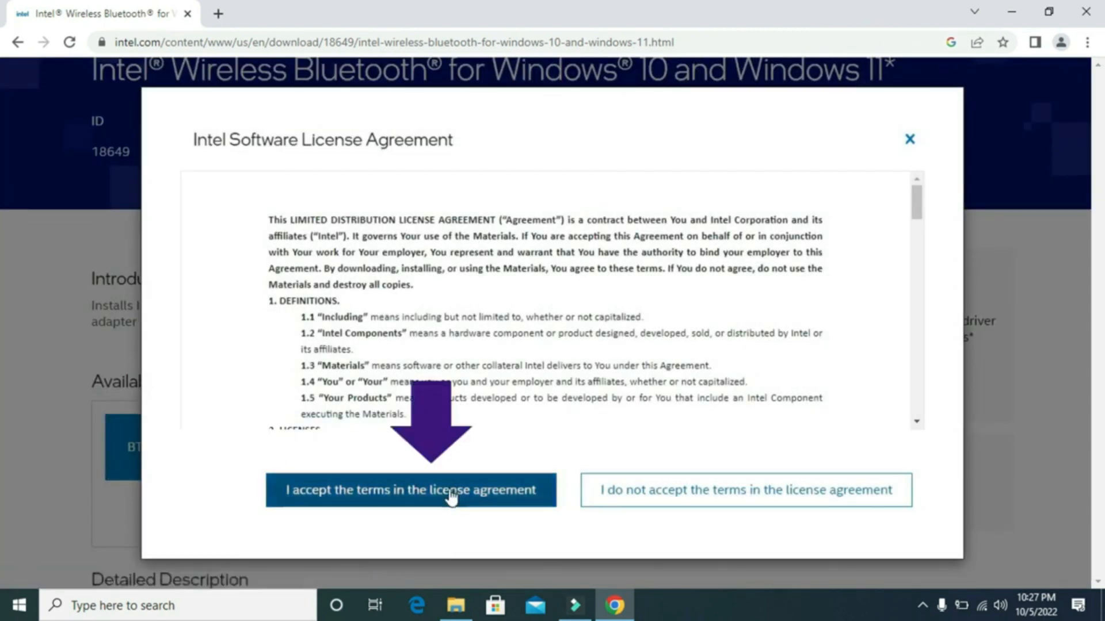
left_click(409, 490)
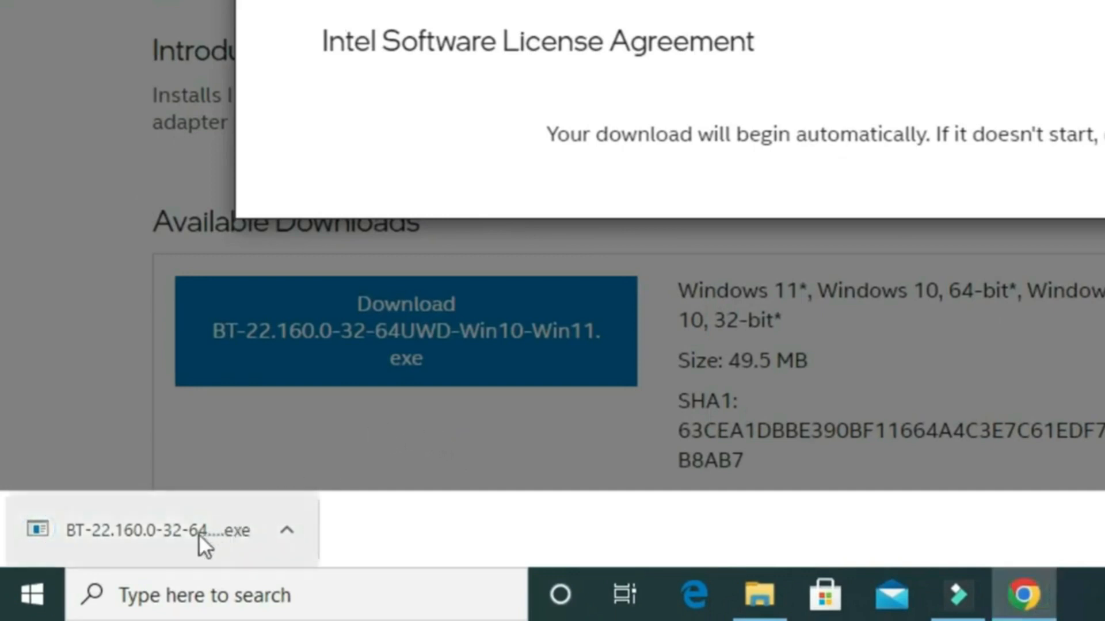
Run the downloaded installer and proceed past both setup welcome screens.
left_click(148, 529)
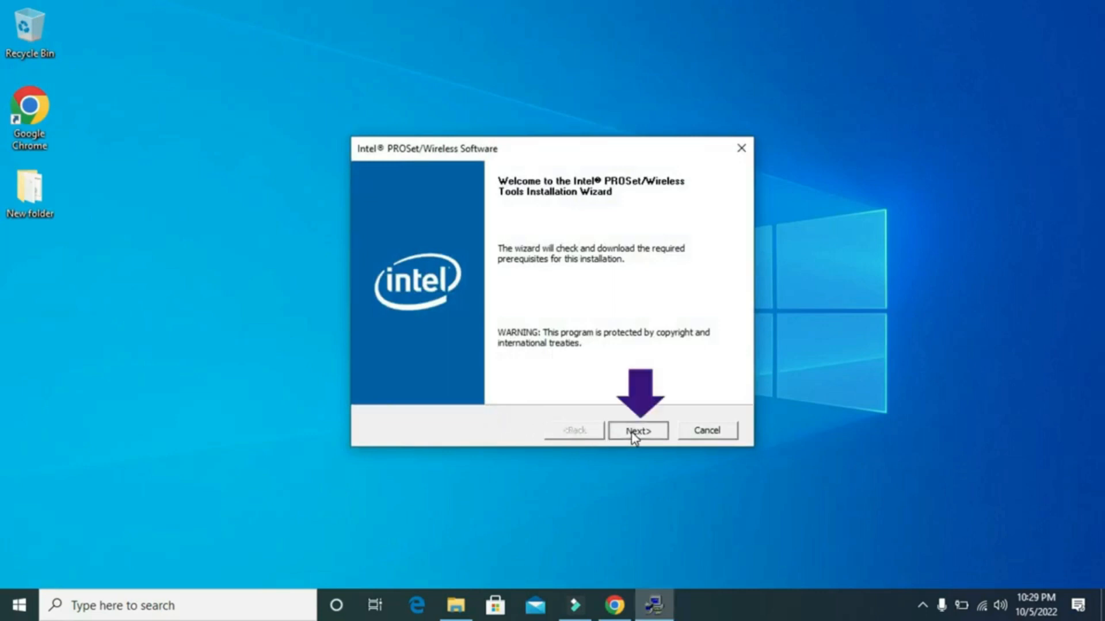
left_click(637, 431)
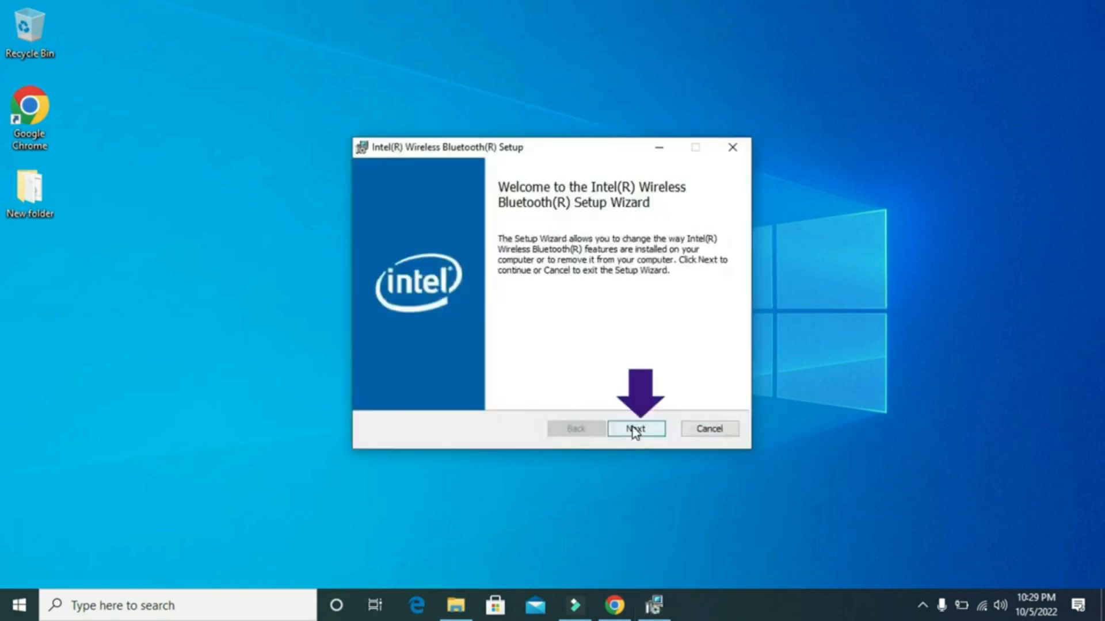
left_click(635, 428)
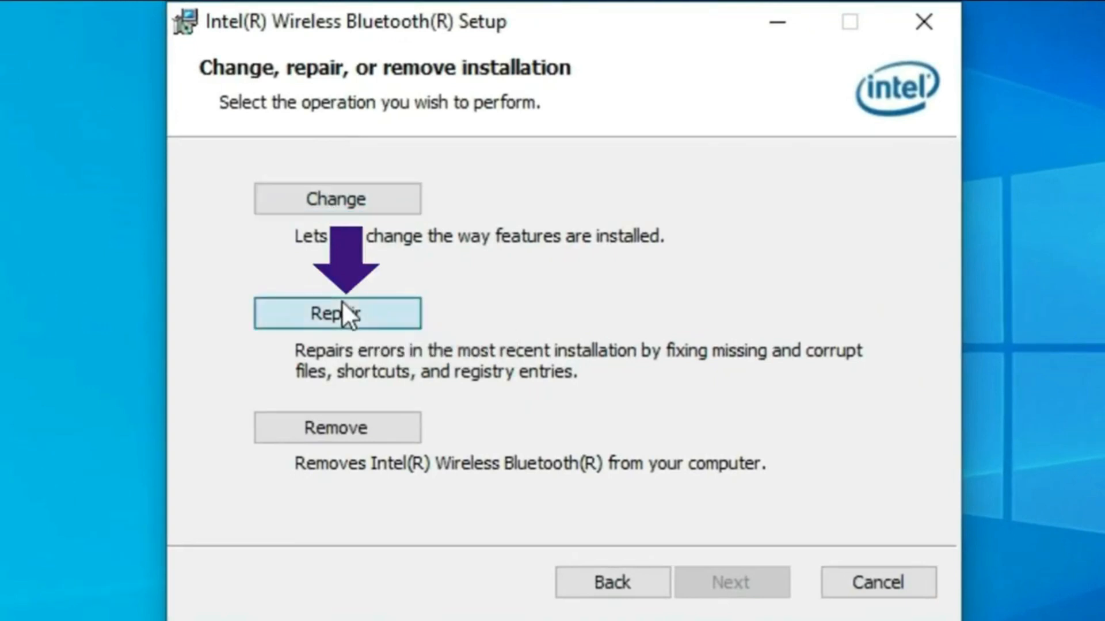
Choose Repair for the existing Bluetooth installation, run it and finish the wizard.
left_click(336, 313)
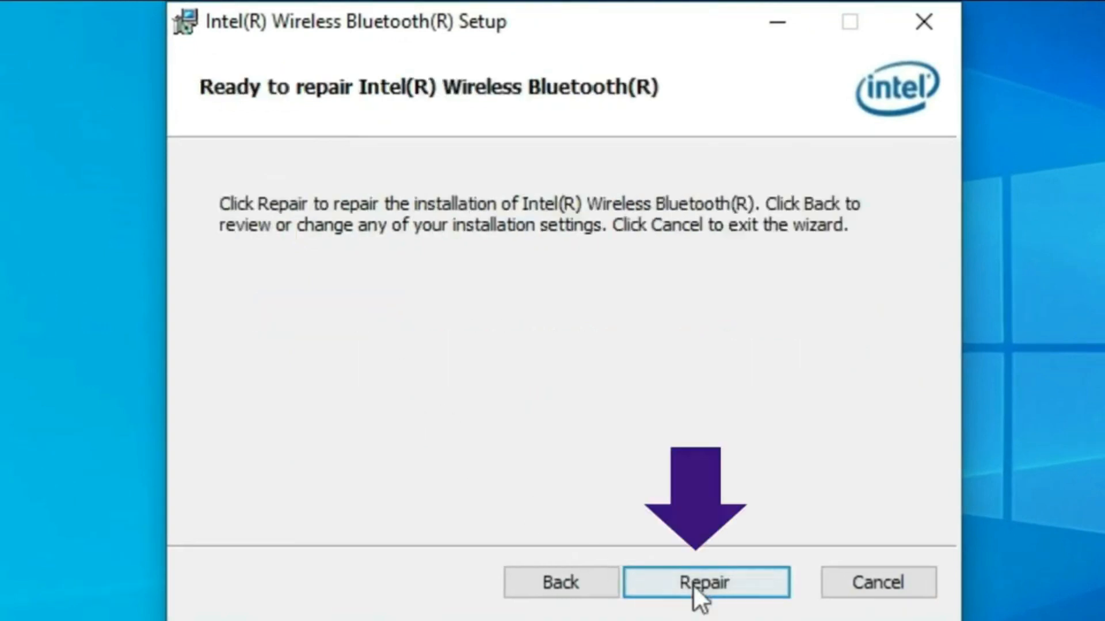
left_click(705, 583)
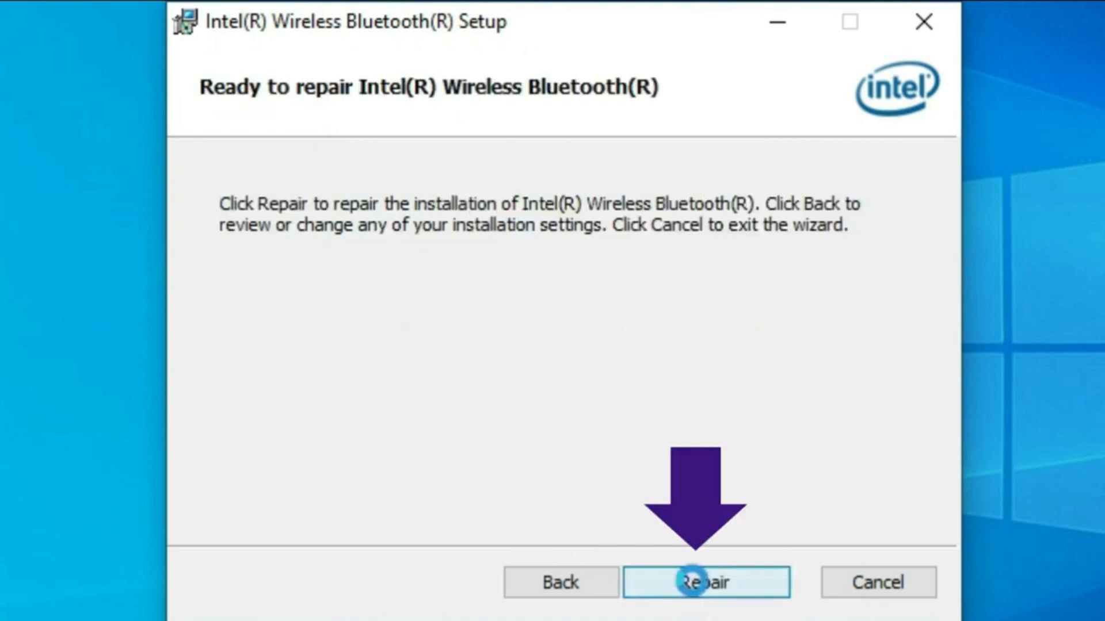
left_click(705, 582)
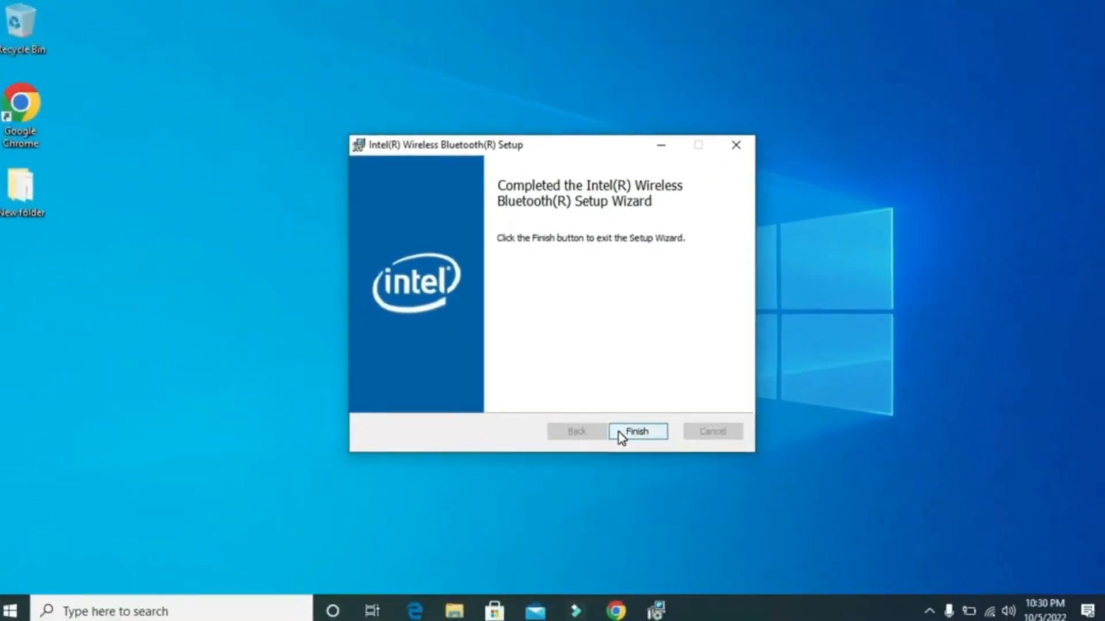
left_click(636, 432)
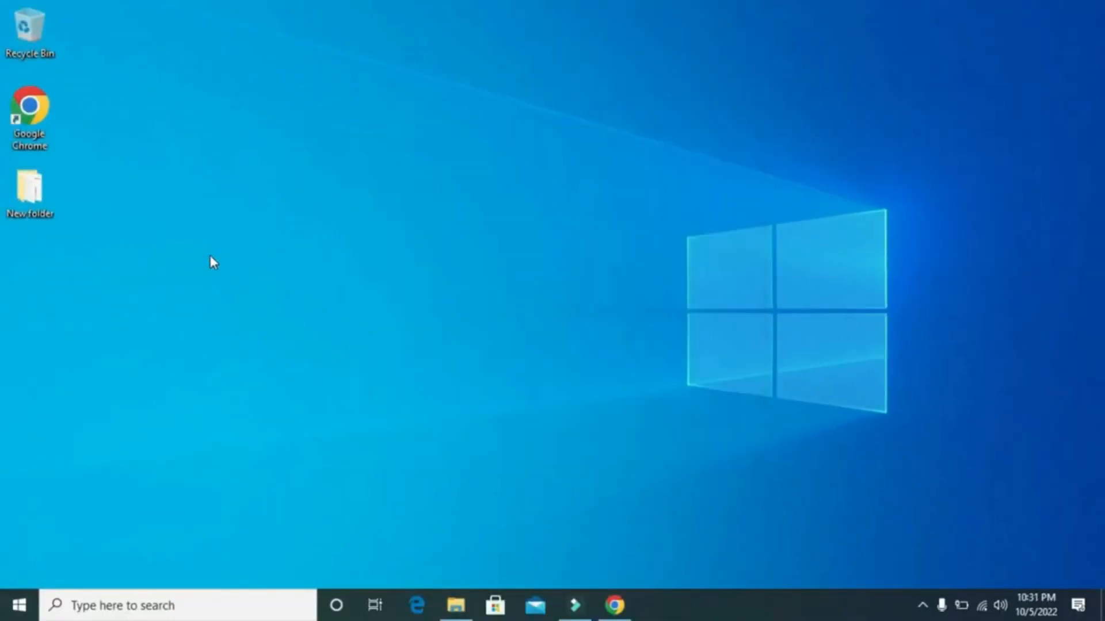
Navigate from the desktop to This PC and into the Windows folder on the C drive.
double_click(30, 189)
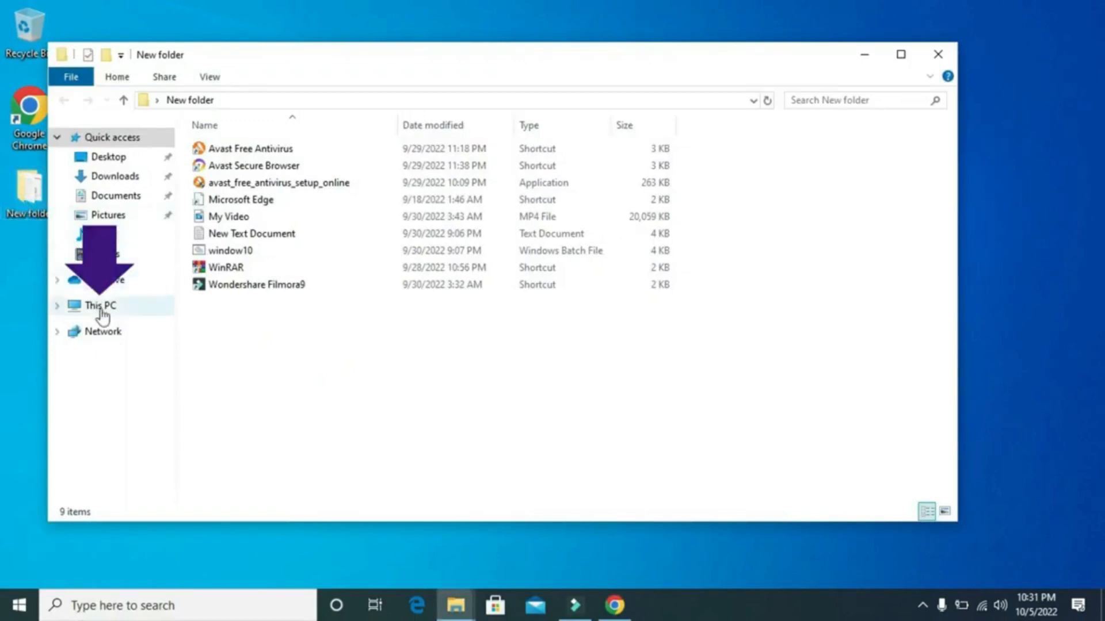
left_click(100, 305)
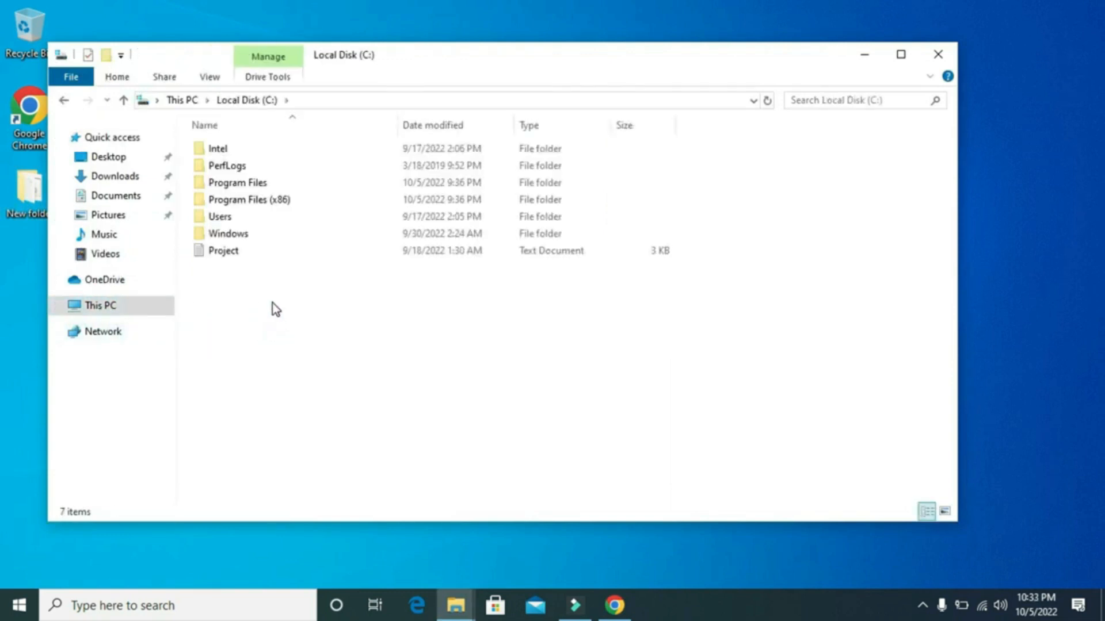
double_click(228, 234)
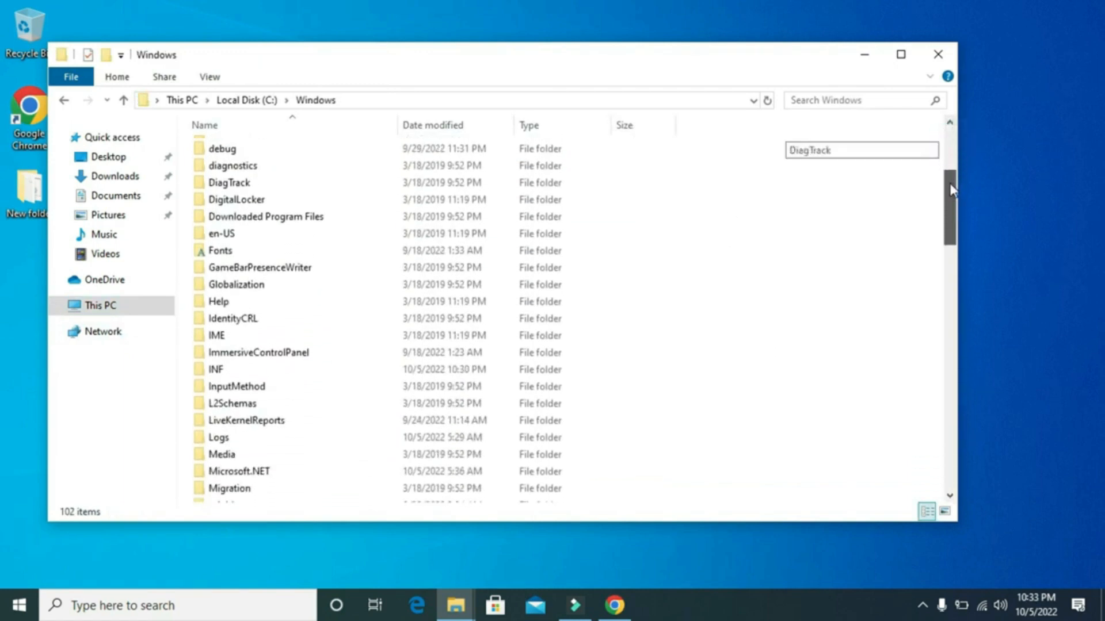
Scroll down in C:\Windows and enter the System32 folder.
scroll("down", 3)
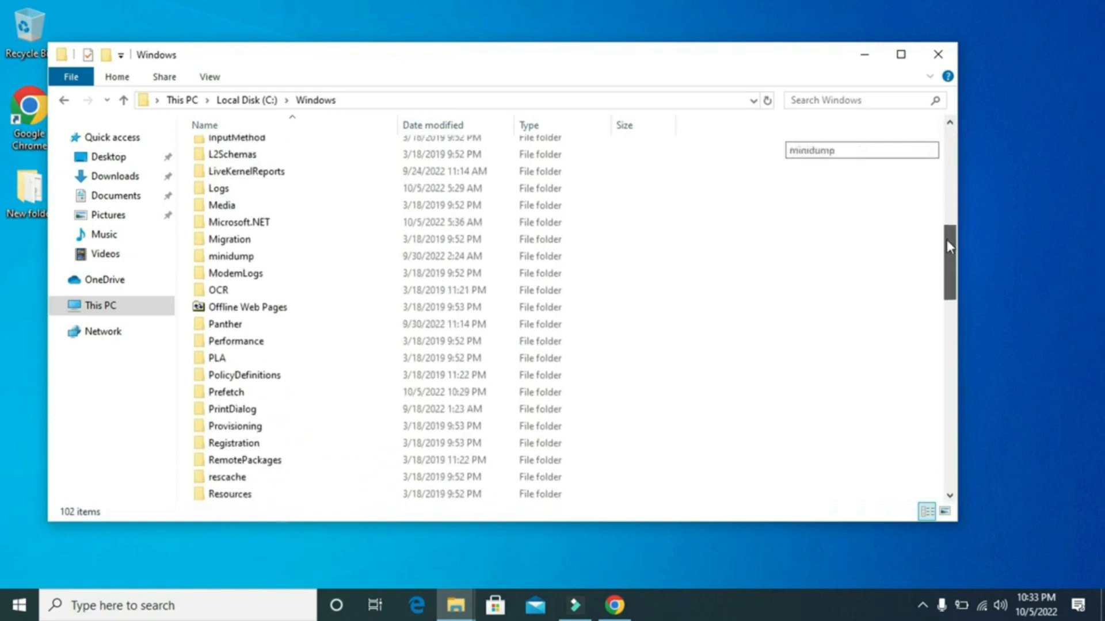
scroll("down", 3)
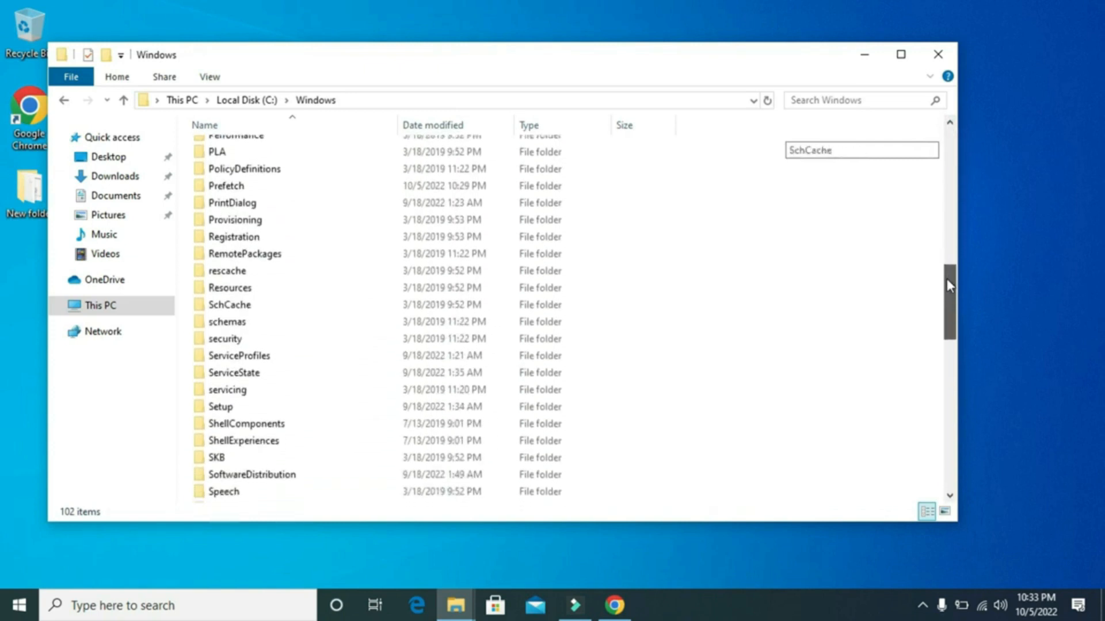
scroll("down", 3)
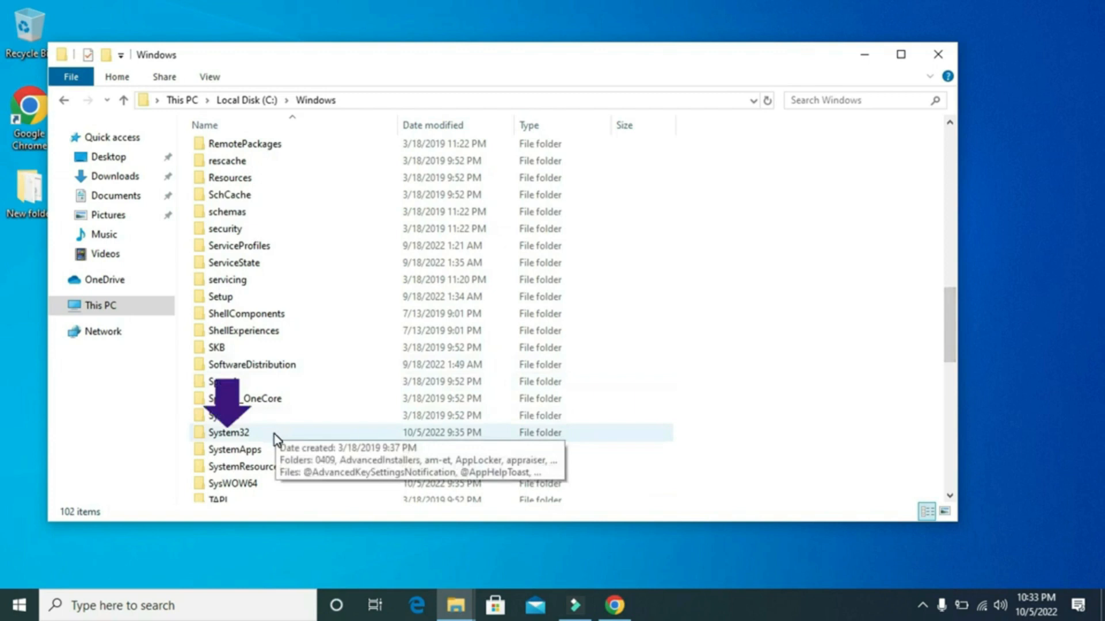
double_click(229, 432)
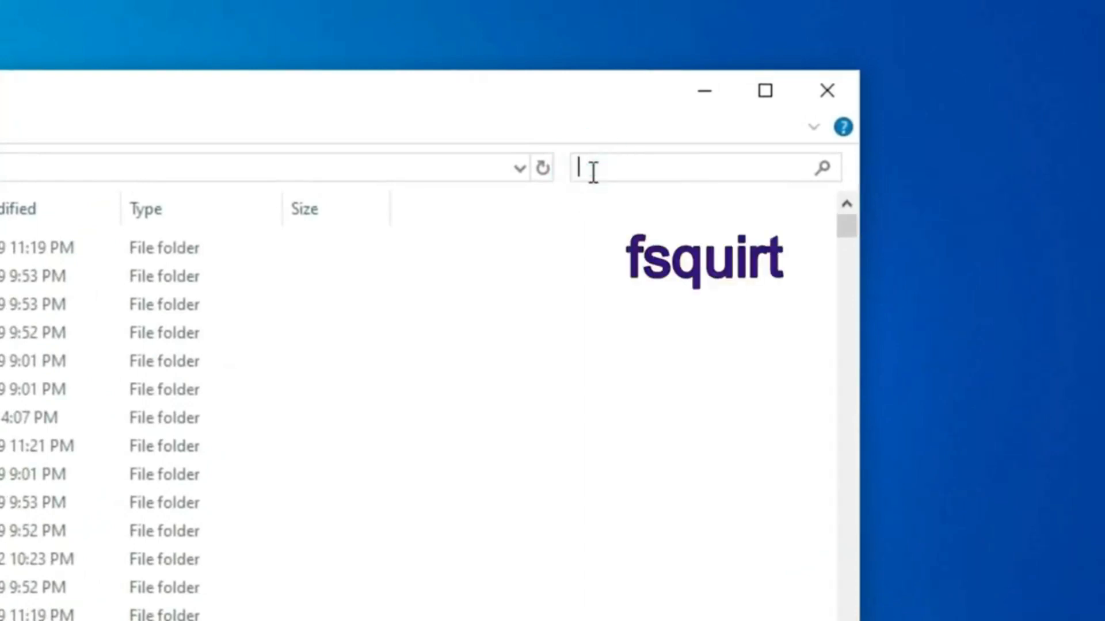
Search System32 for fsquirt, send a shortcut of it to the desktop, and close Explorer.
type("fsqui")
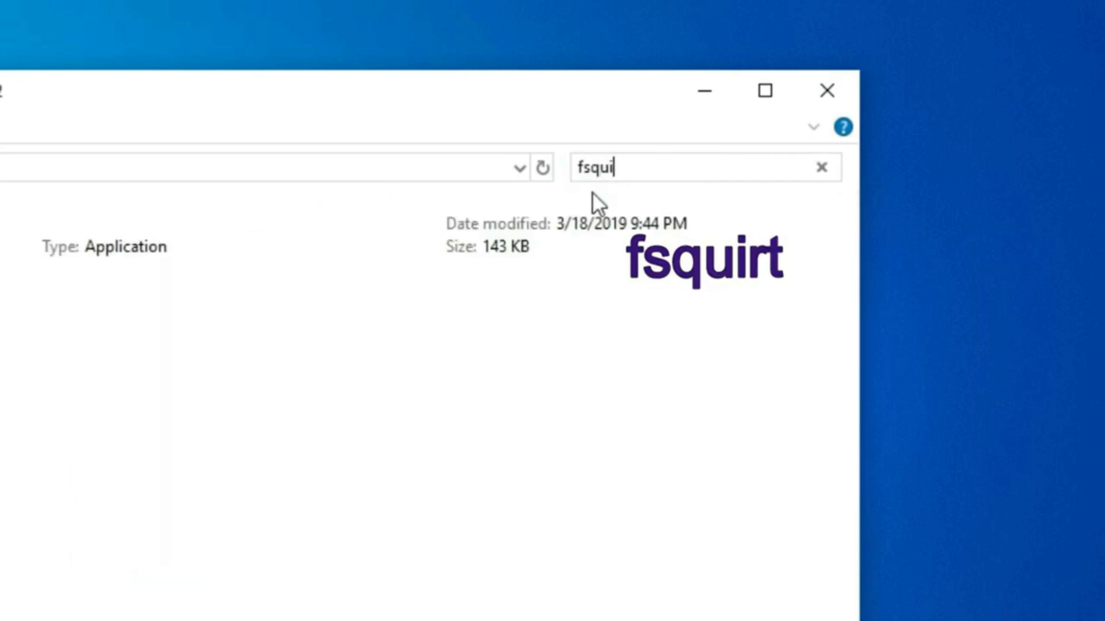
type("rt")
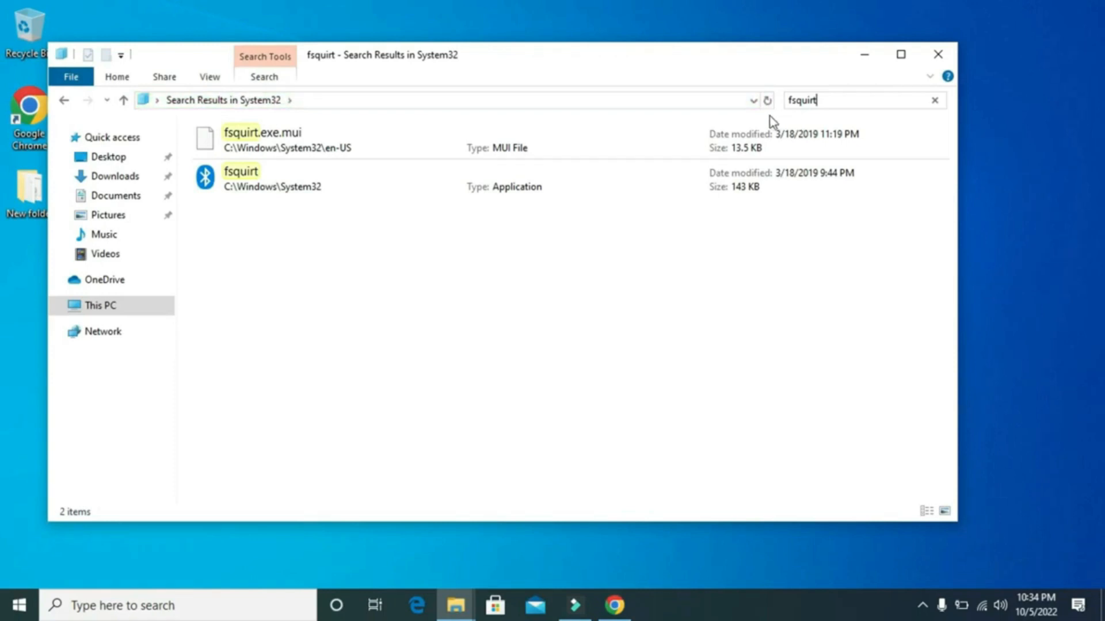
right_click(241, 178)
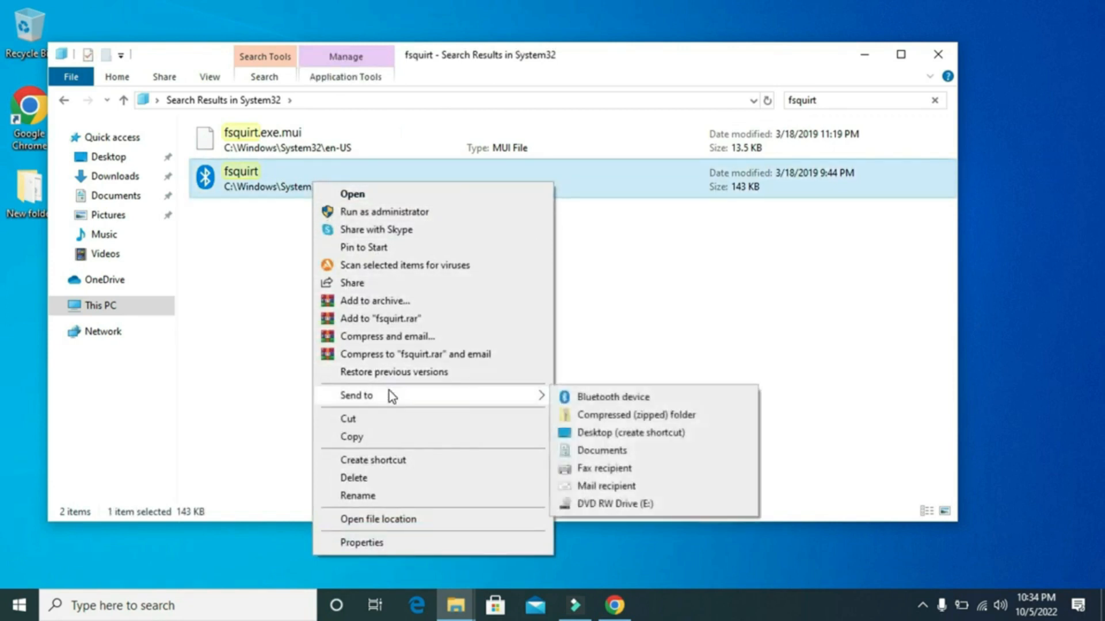
mouse_move(613, 397)
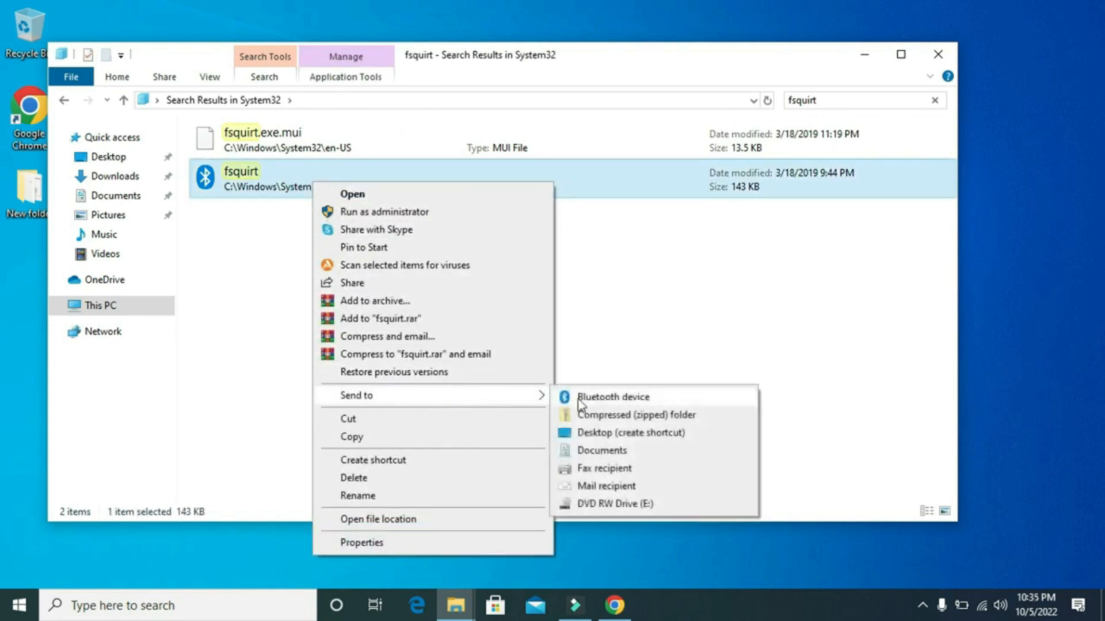
mouse_move(598, 437)
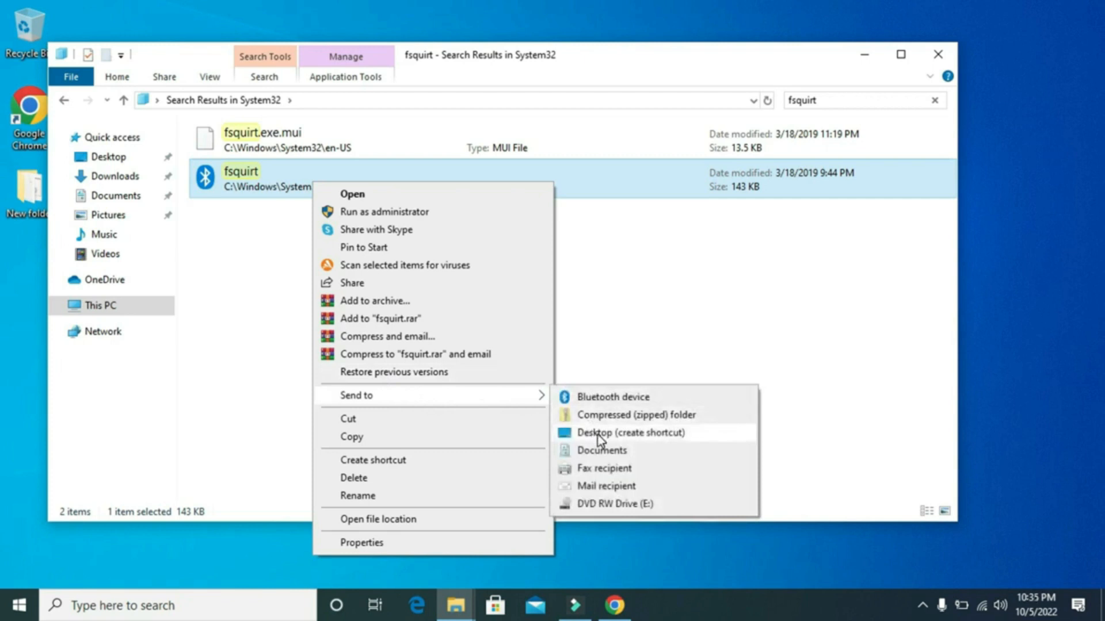
left_click(629, 432)
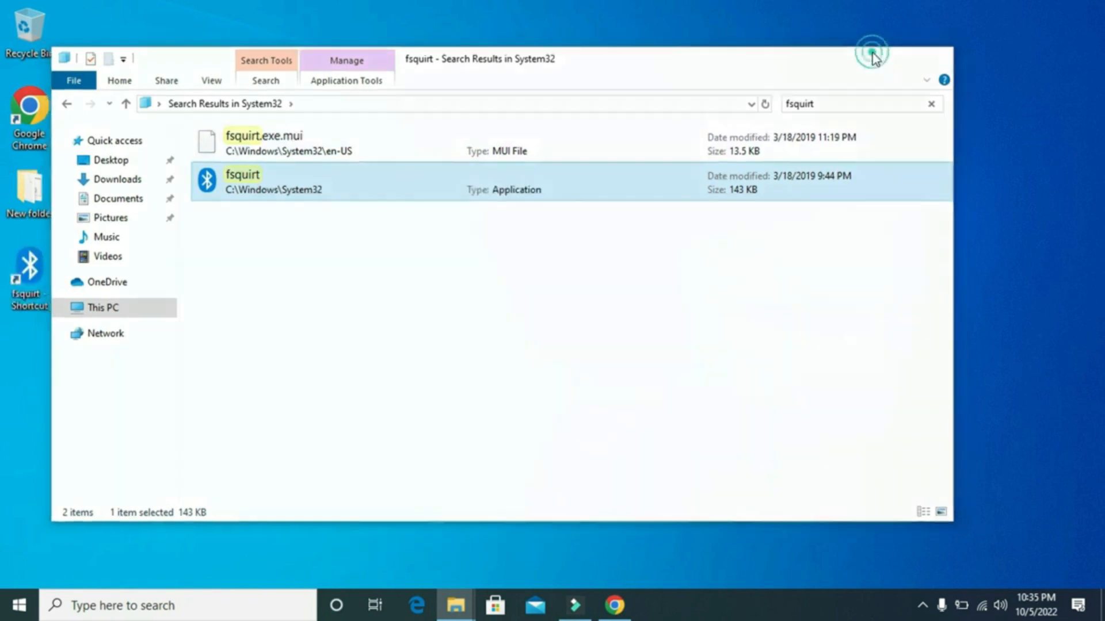
left_click(871, 52)
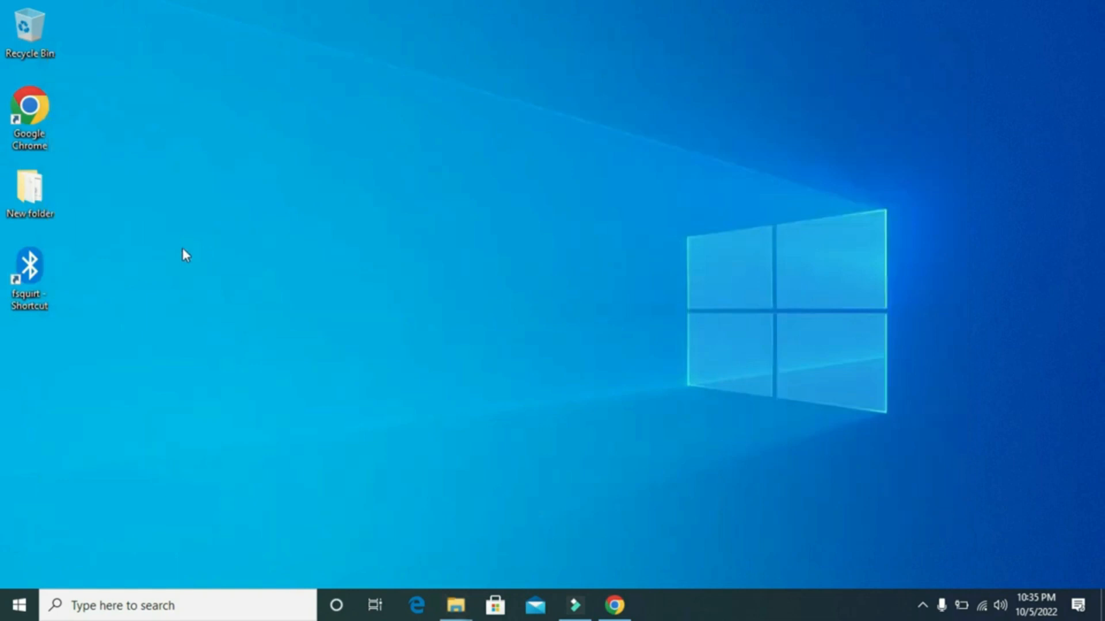
mouse_move(114, 259)
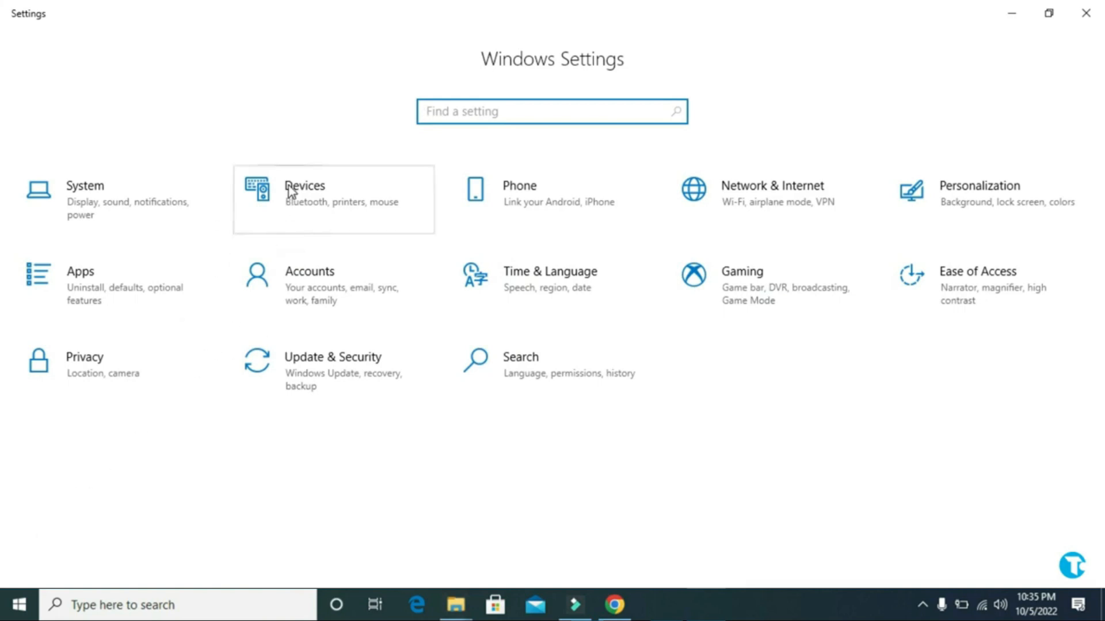
Go to Devices in Settings to reach the Bluetooth & other devices page.
left_click(304, 193)
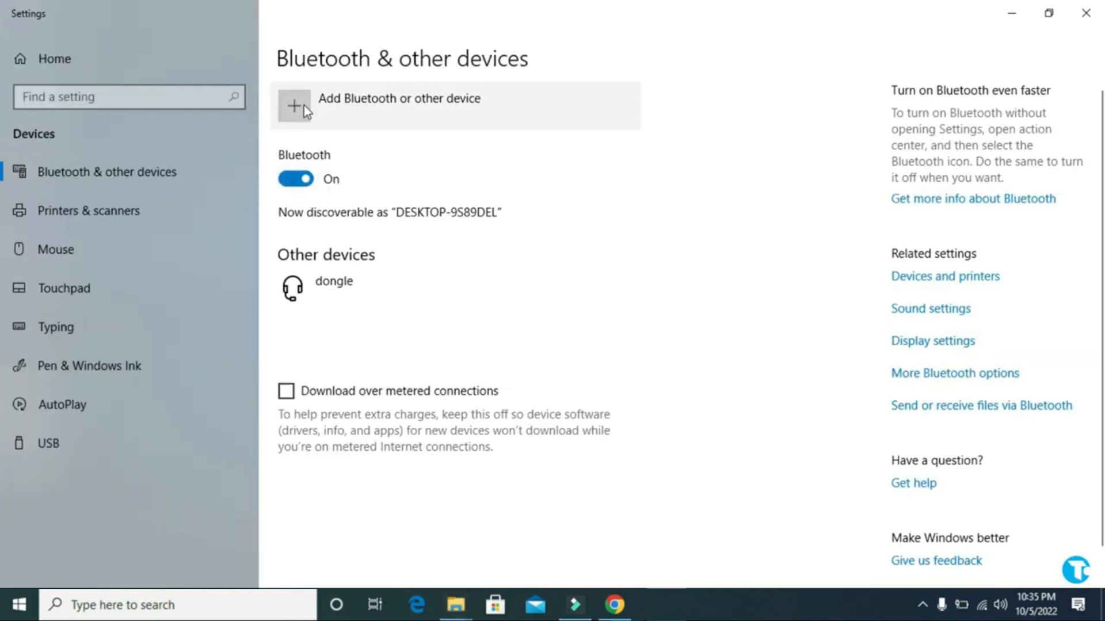
Add a Bluetooth device, select BT_SPEAKER and finish so it shows connected under Audio.
left_click(295, 104)
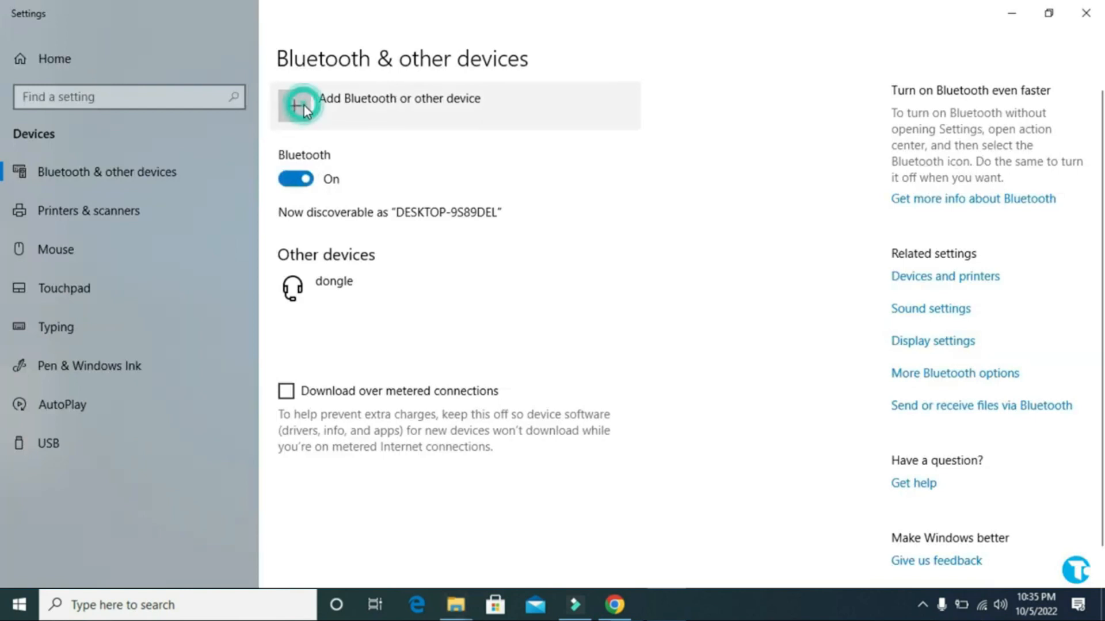
left_click(302, 106)
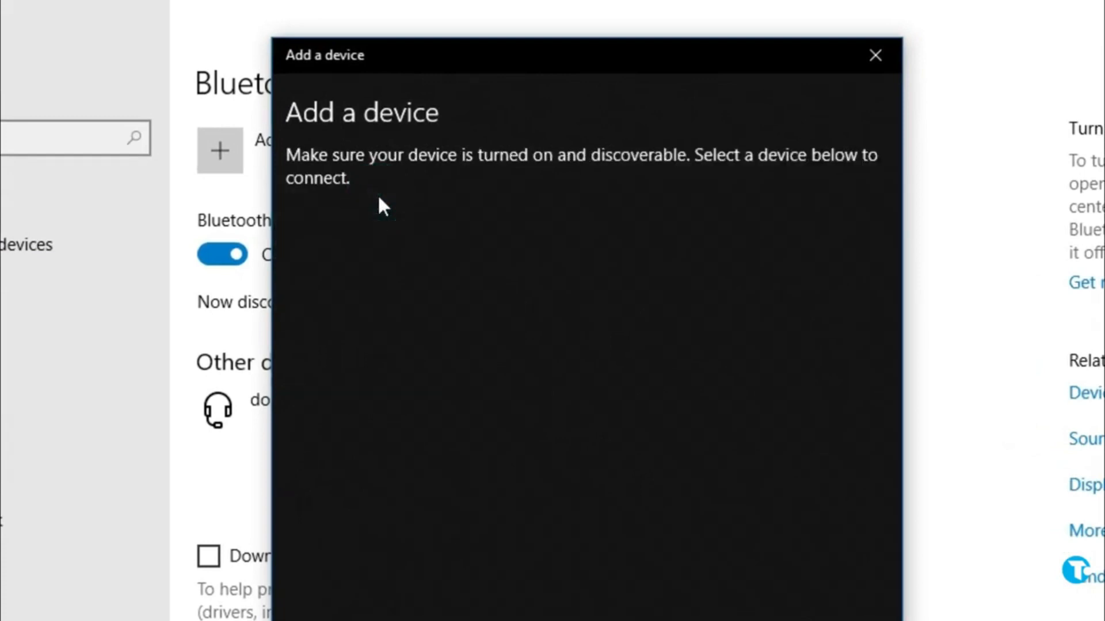
mouse_move(444, 271)
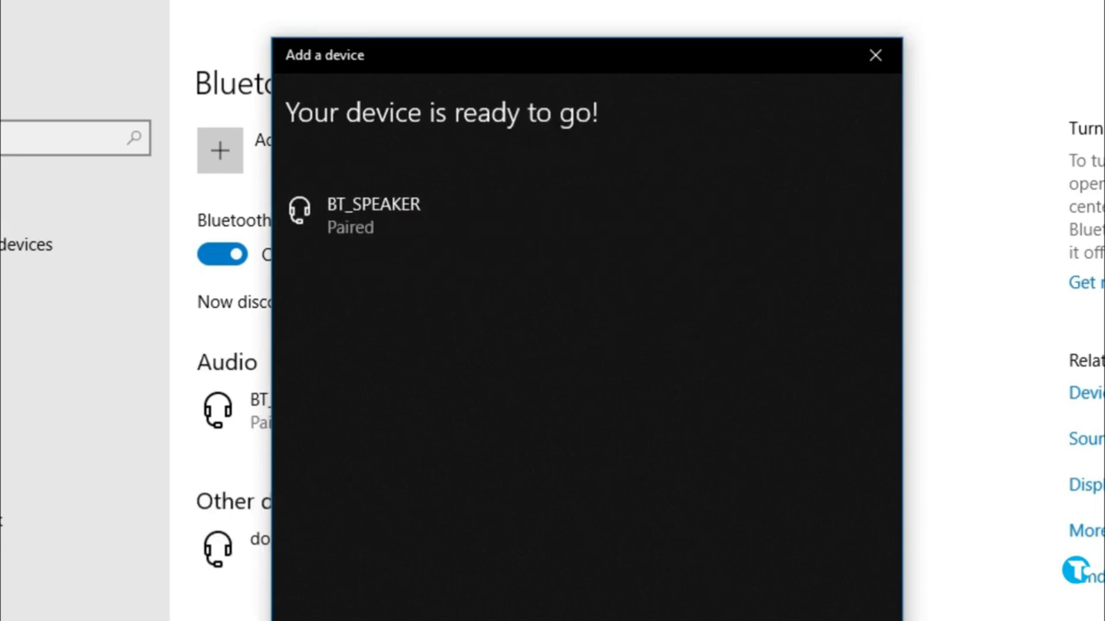
left_click(372, 214)
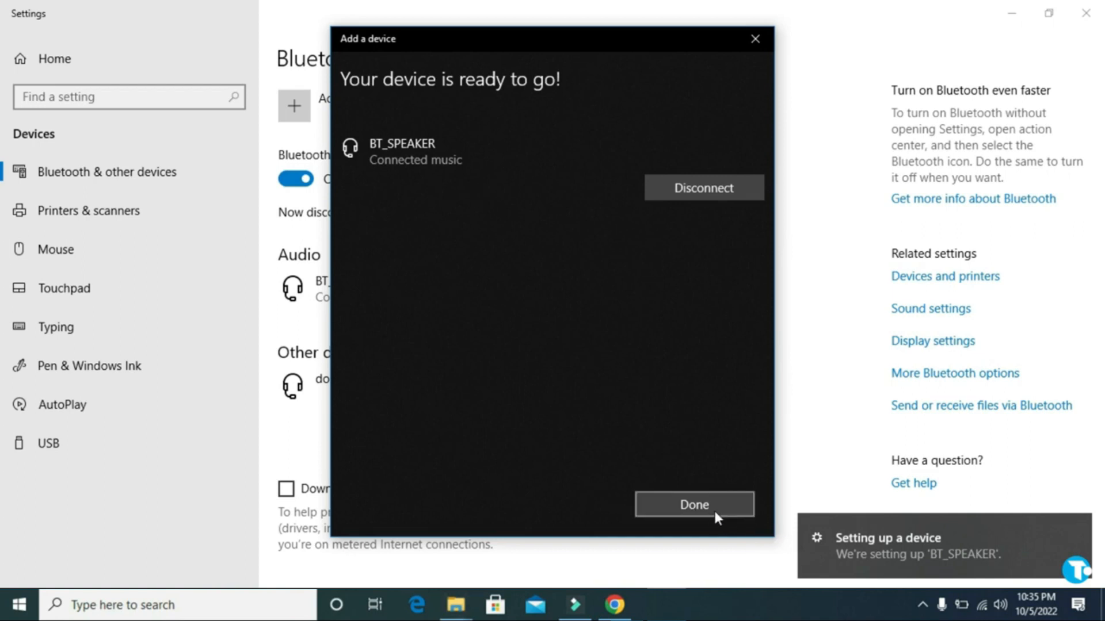
left_click(693, 504)
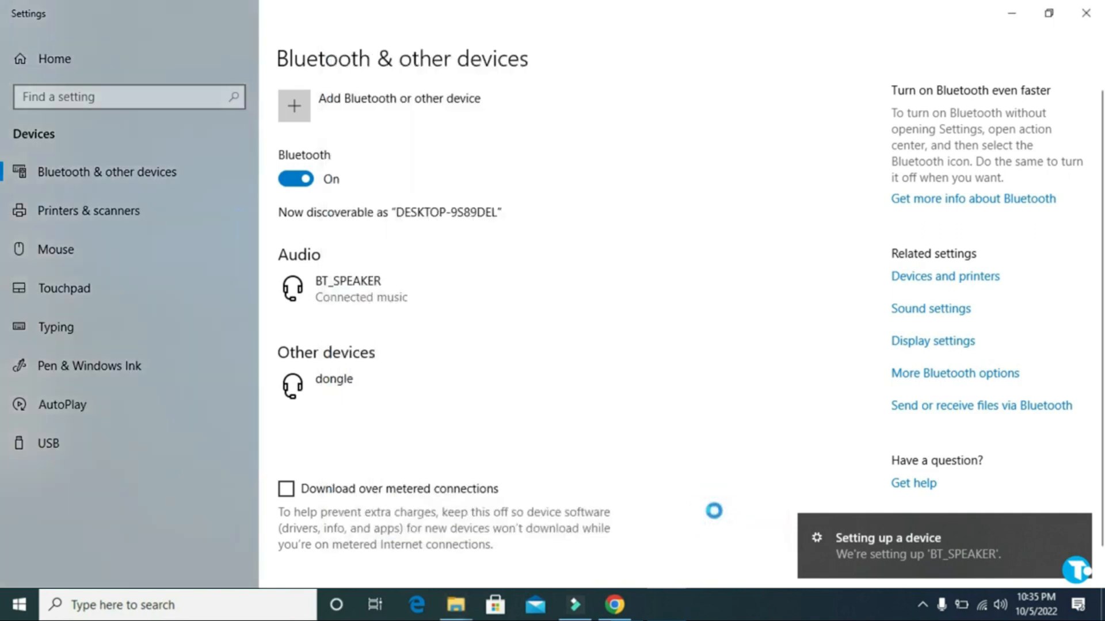